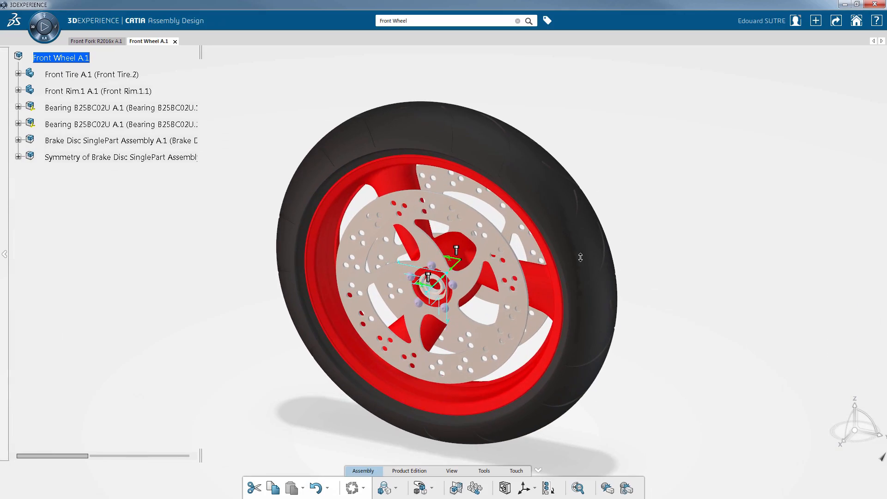
Switch the Front Wheel assembly from Assembly Design to Collaborative Lifecycle via the compass.
left_click_drag(580, 256, 288, 241)
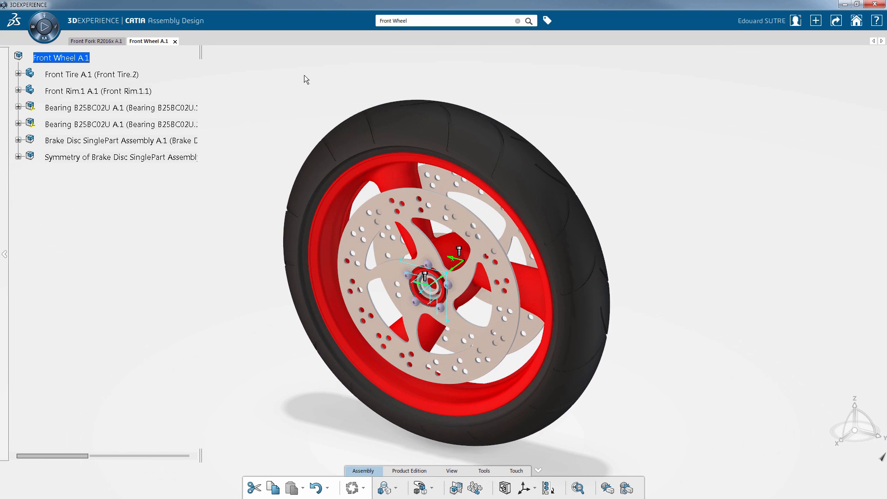
left_click(44, 28)
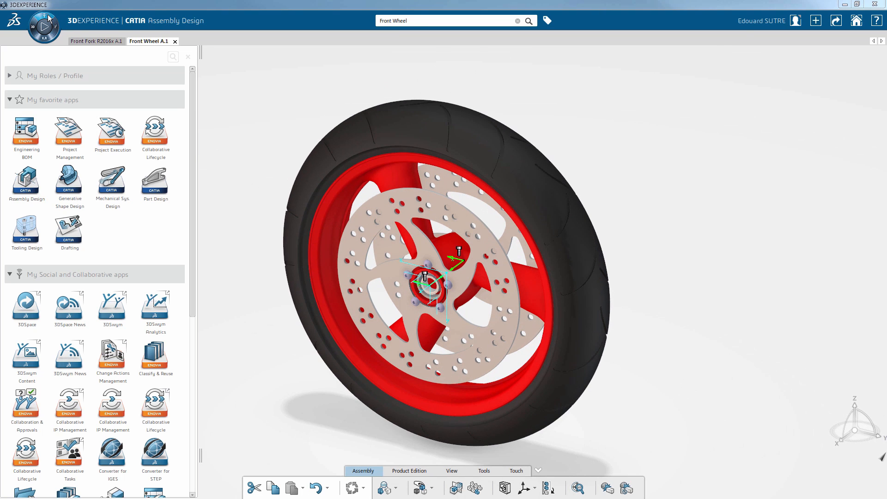
mouse_move(155, 134)
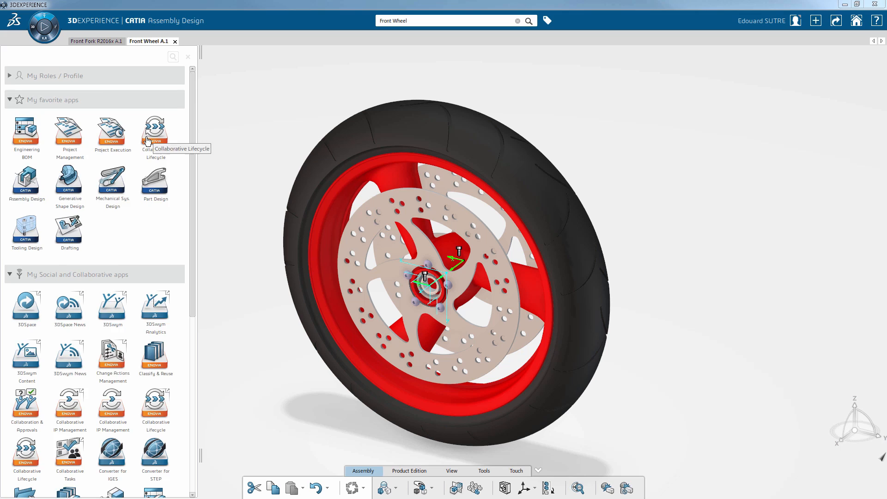
left_click(155, 131)
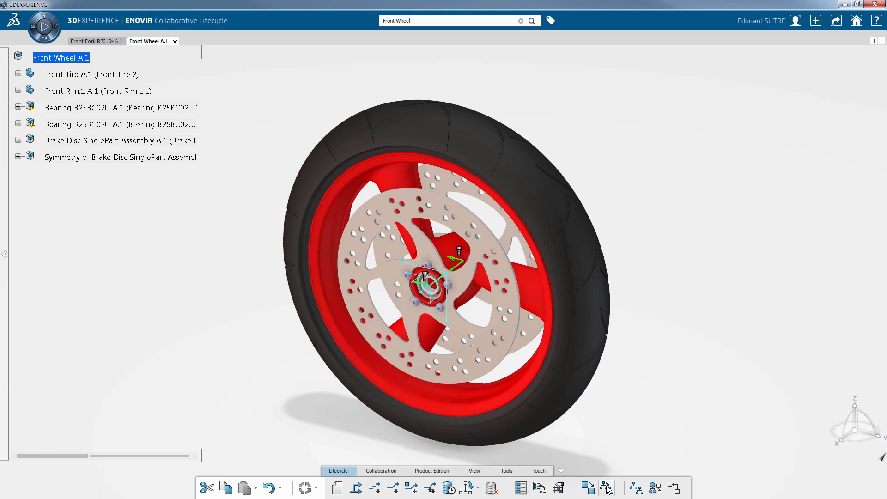
Start Advanced Duplication on Front Wheel with 'DUP' as the duplication string prefix.
left_click(604, 488)
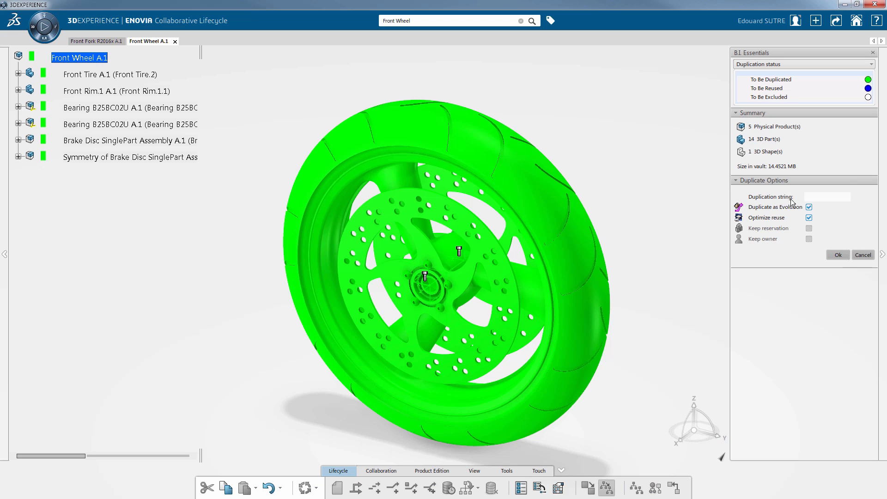
type("DUP-")
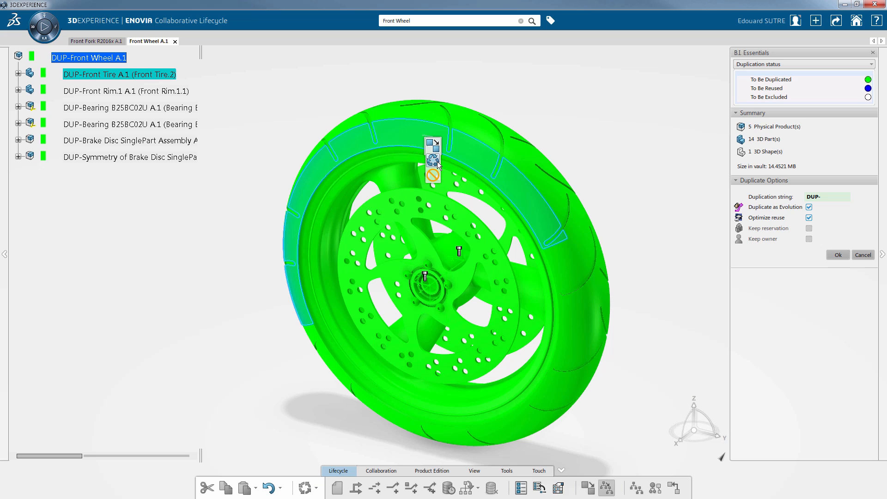
mouse_move(433, 176)
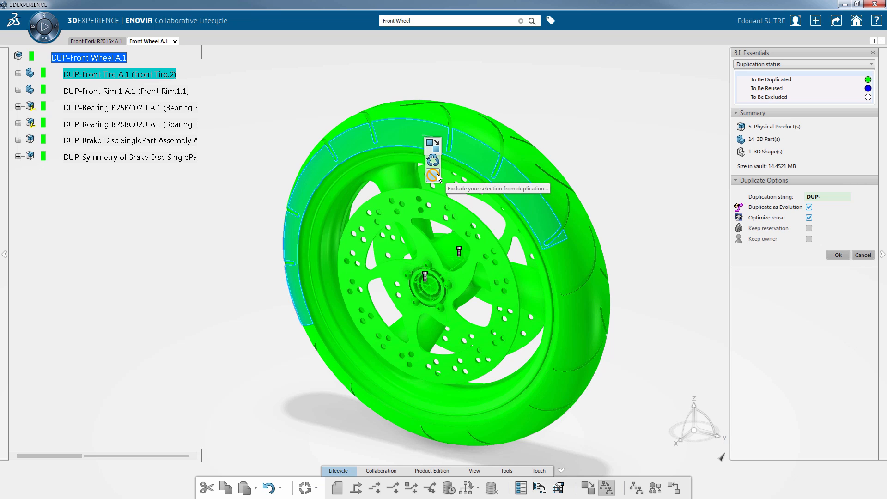
Set Front Tire and bearings to Reuse, exclude both brake disc assemblies, and run the duplication.
left_click(433, 176)
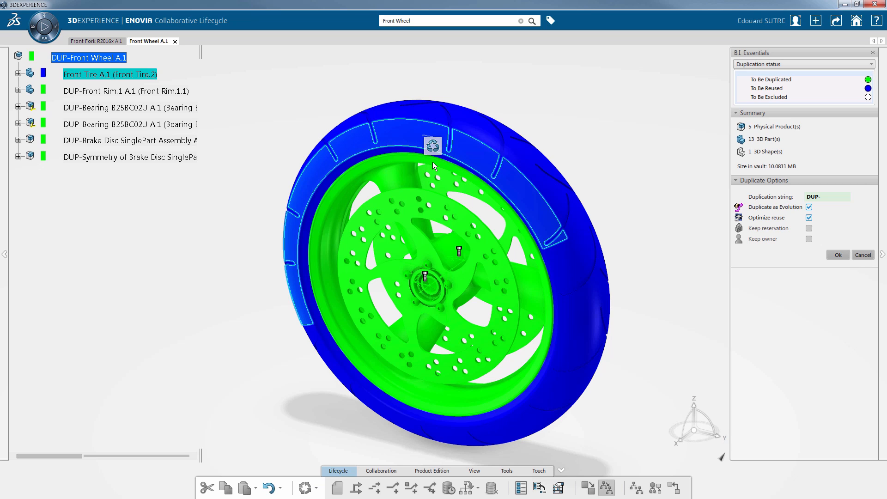
mouse_move(203, 136)
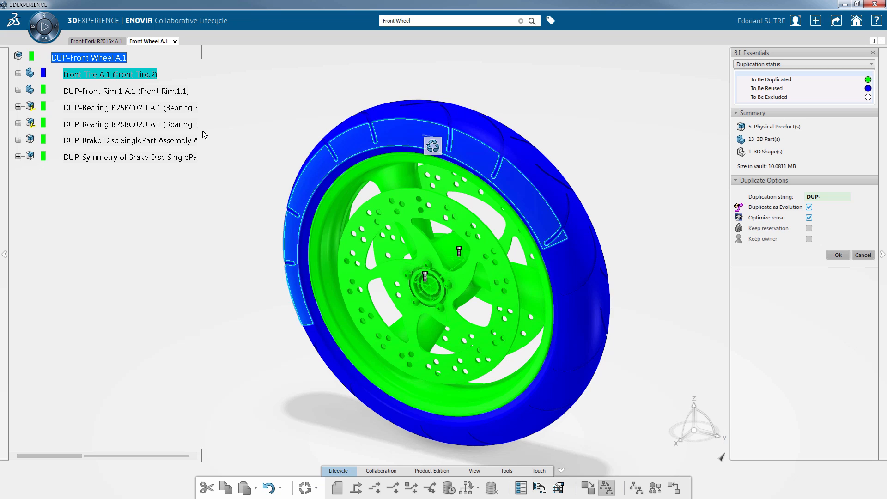
left_click(131, 124)
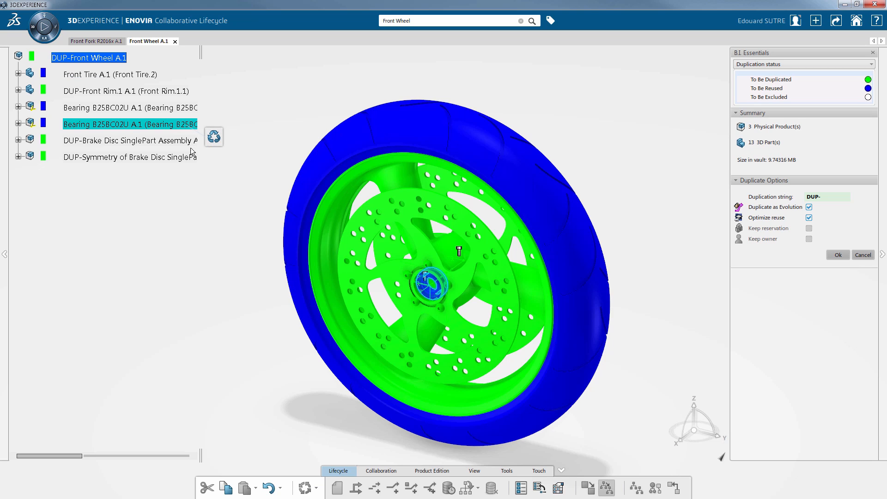
left_click(130, 140)
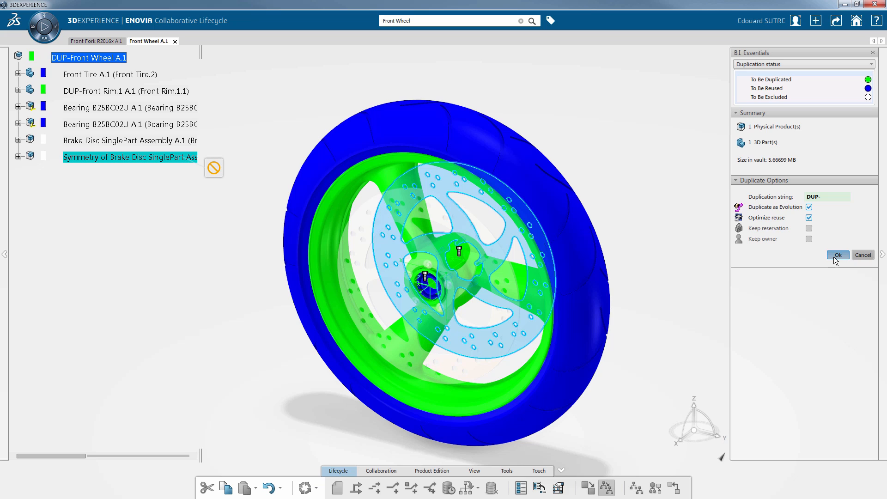
left_click(839, 255)
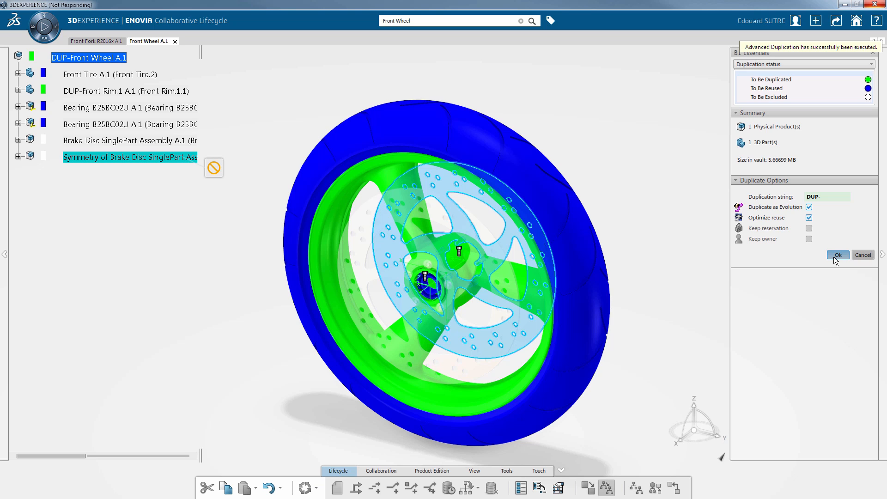
Open DUP-Front Wheel A.1 and orbit it to a frontal view.
left_click(839, 255)
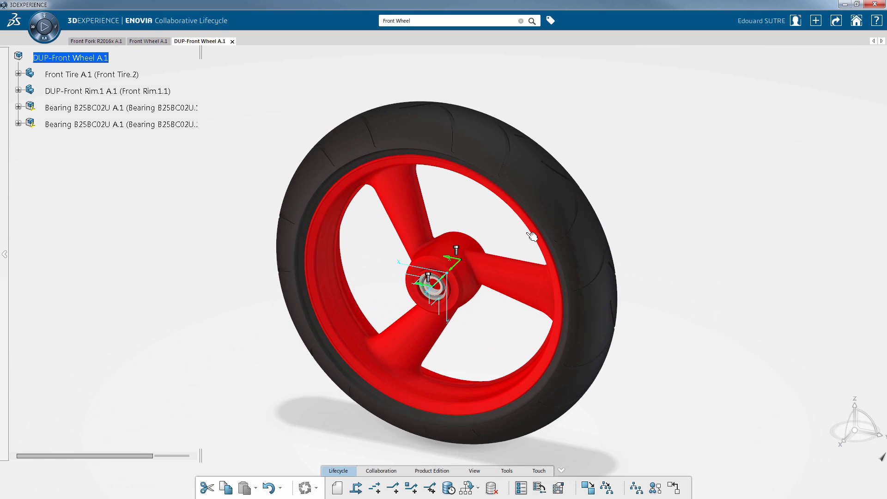
left_click_drag(532, 235, 691, 248)
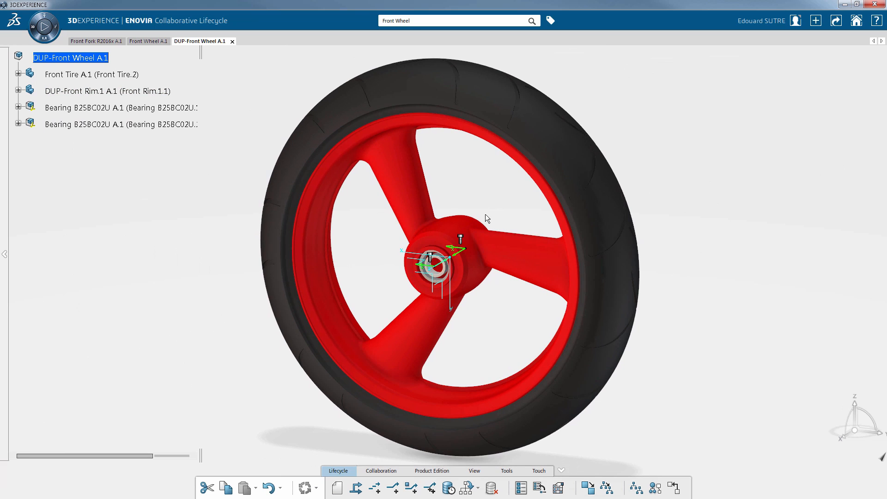
Search for 'Bd' and open the Brake Disc - Tooling assembly from the results.
left_click(531, 20)
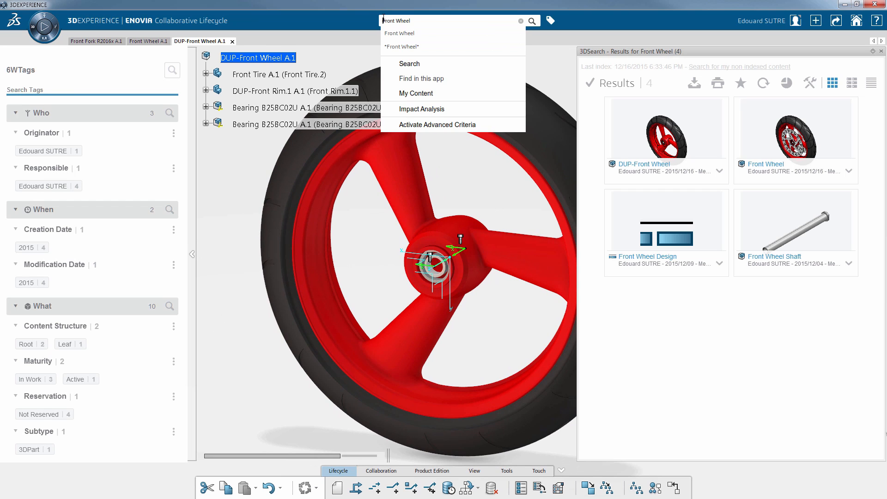
type("Bd")
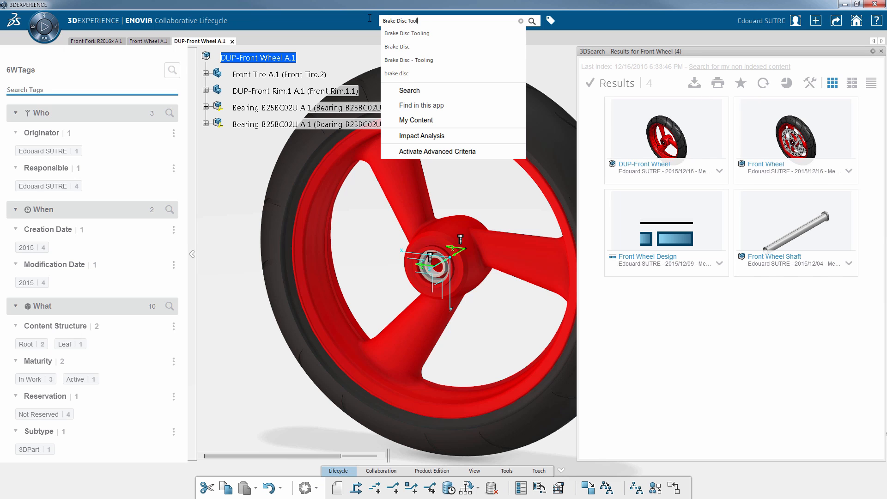
left_click(407, 34)
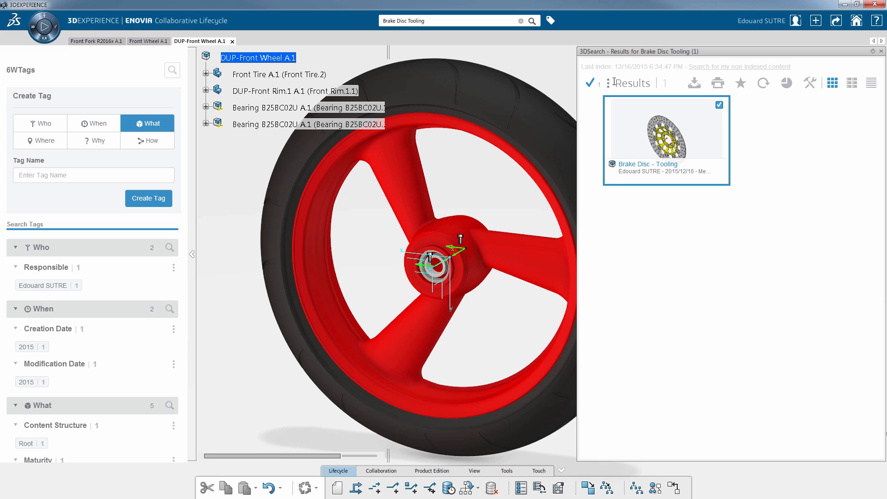
double_click(666, 134)
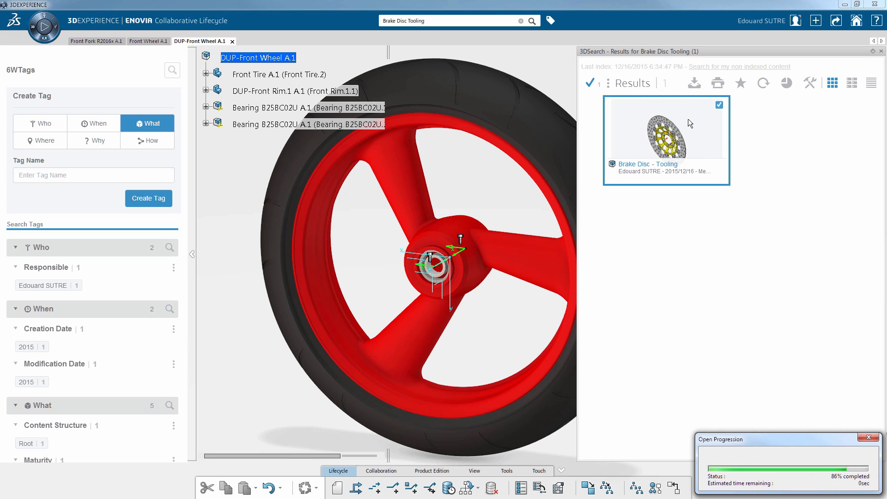
double_click(666, 130)
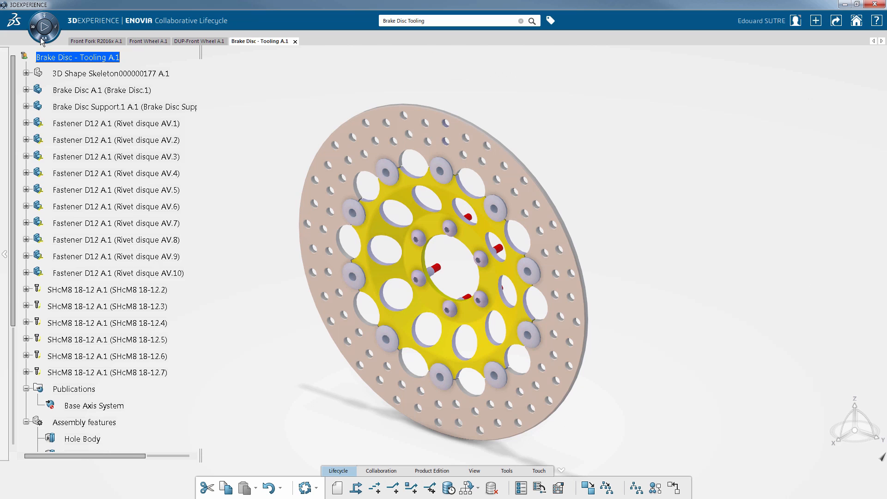
Take Brake Disc - Tooling into the Tooling Design app via the compass.
left_click(43, 27)
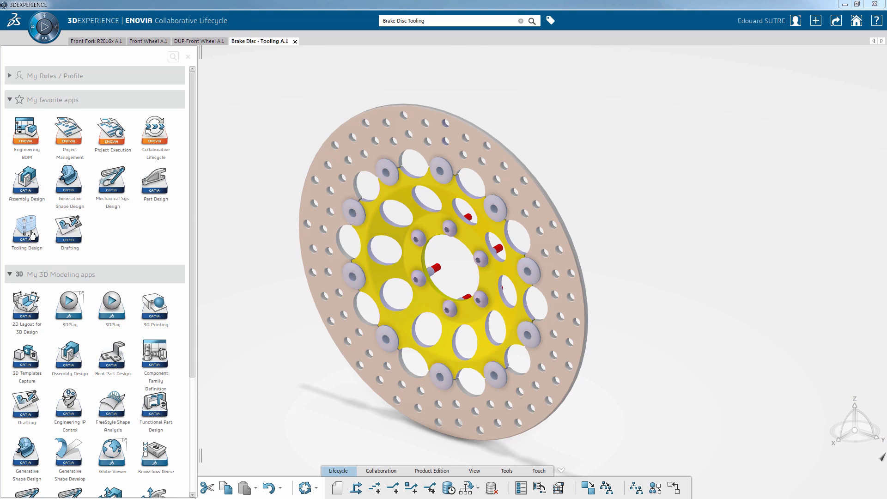
left_click(26, 229)
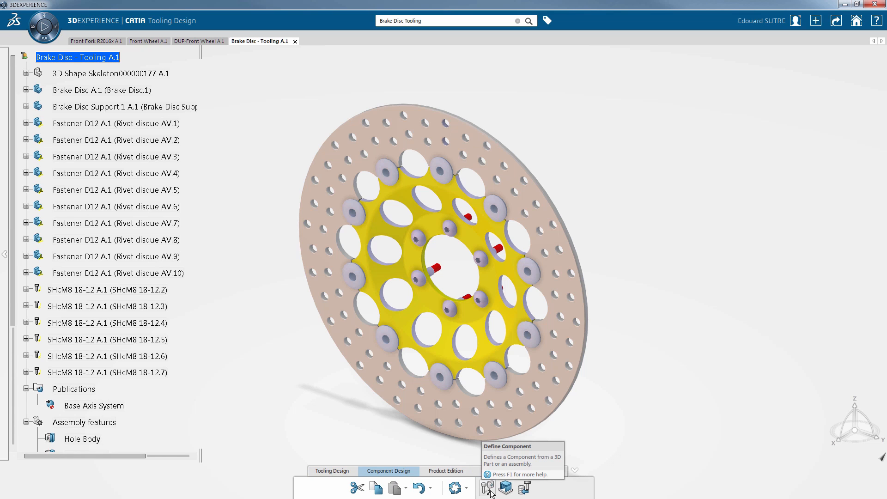
Define Brake Disc - Tooling as a Fixing Component > Cap Screw, then return to DUP-Front Wheel.
left_click(487, 488)
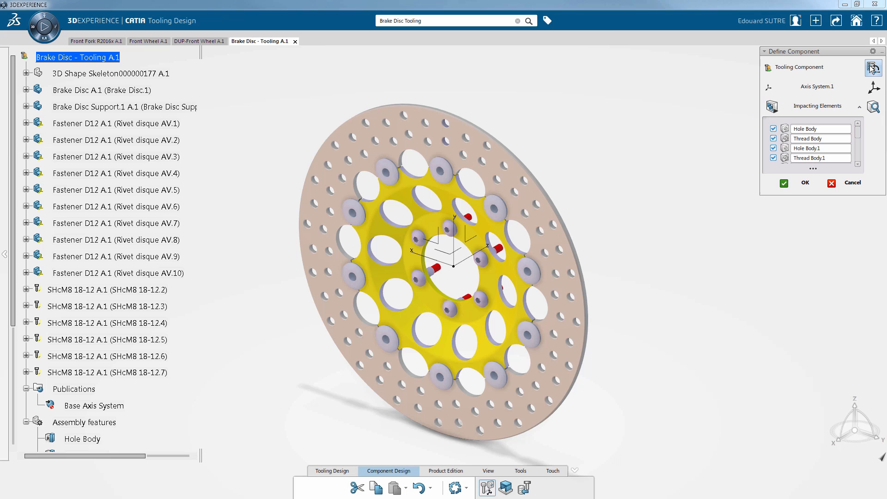
left_click(874, 66)
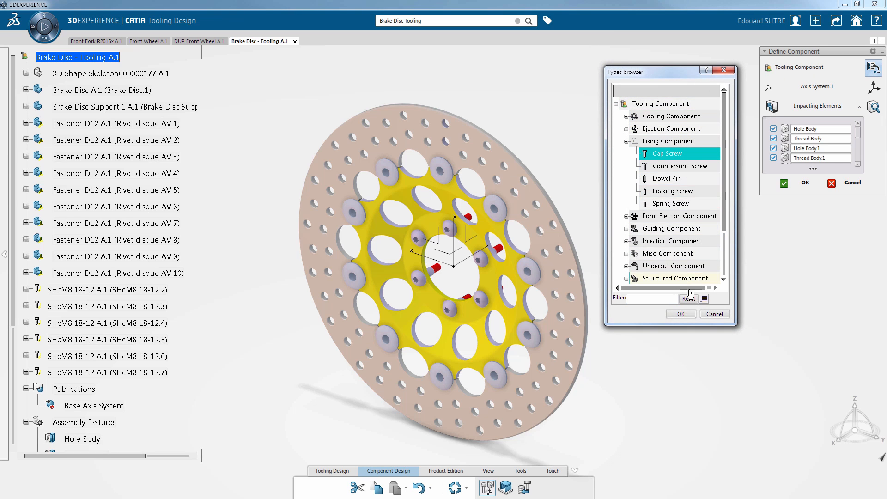
left_click(681, 315)
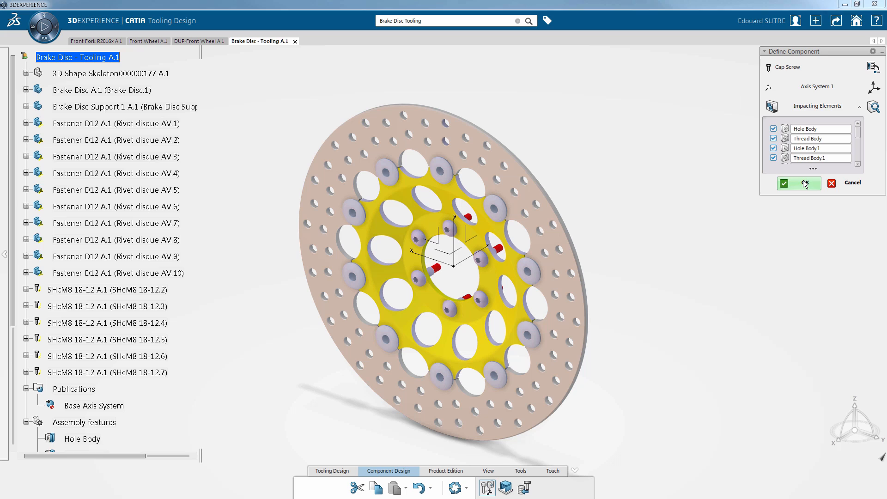
left_click(798, 182)
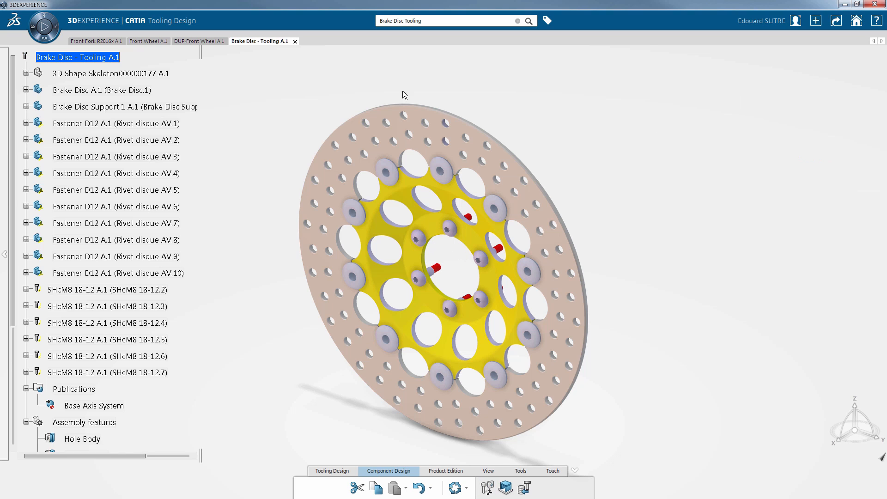
left_click(200, 40)
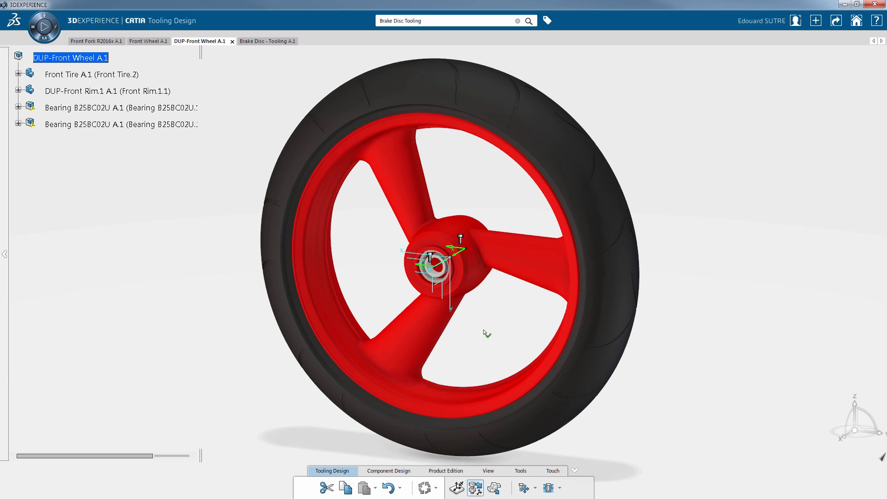
Start a component insertion on DUP-Front Rim and pick Brake Disc - Tooling as the component.
left_click_drag(487, 332, 450, 306)
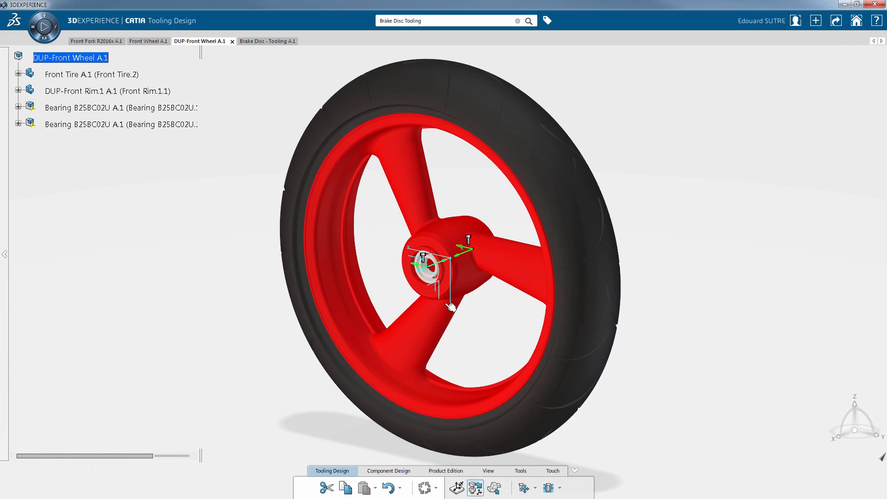
left_click(104, 91)
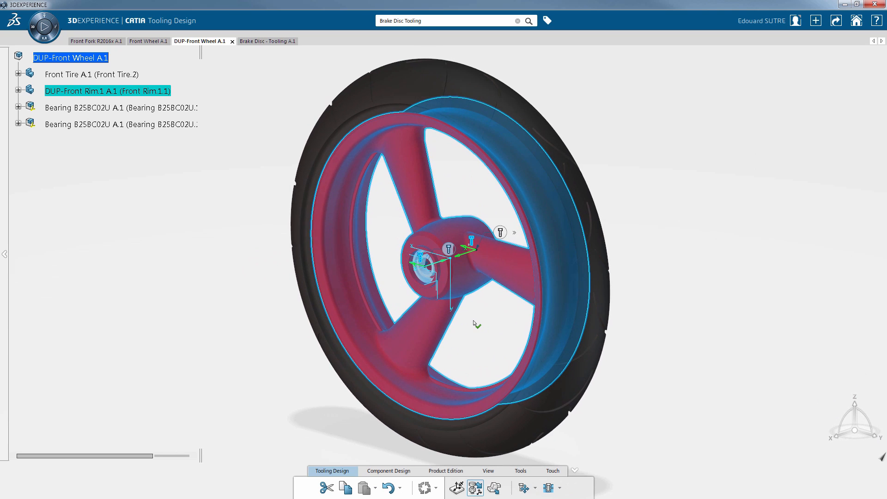
mouse_move(500, 232)
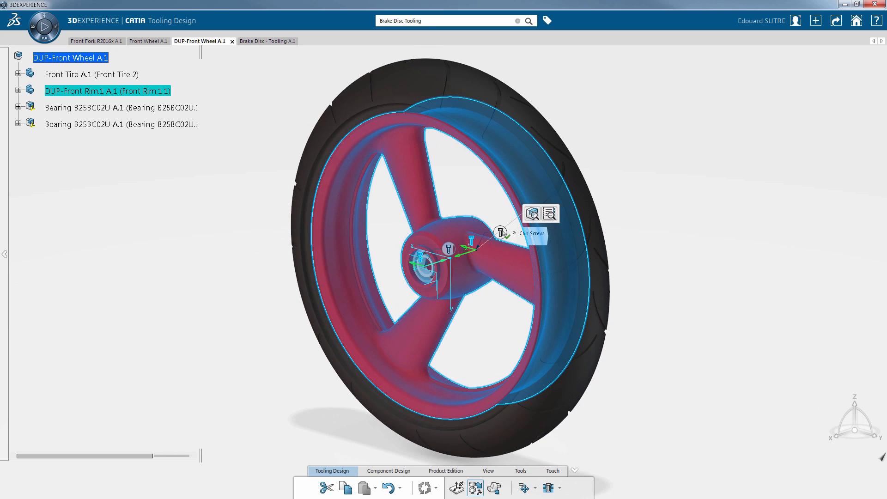
mouse_move(532, 214)
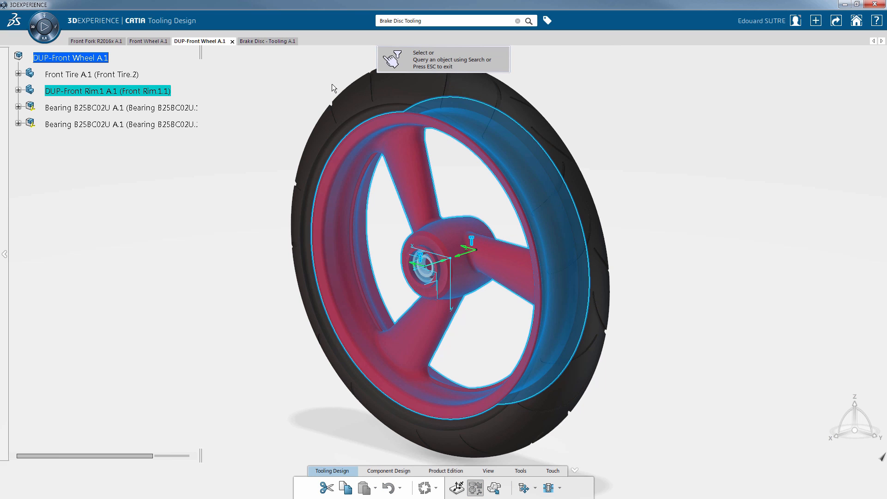
left_click(261, 41)
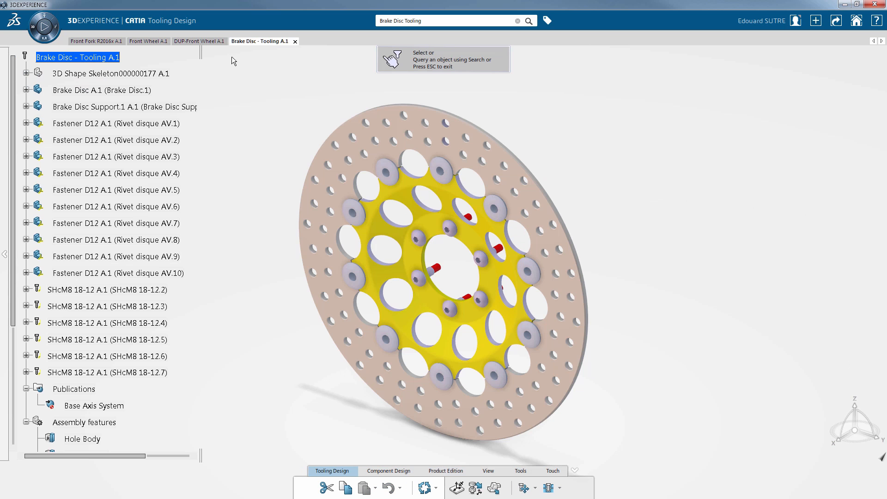
Place the brake disc on All Compatible Anchors and reveal the two rigid rim-disc connections.
left_click(198, 41)
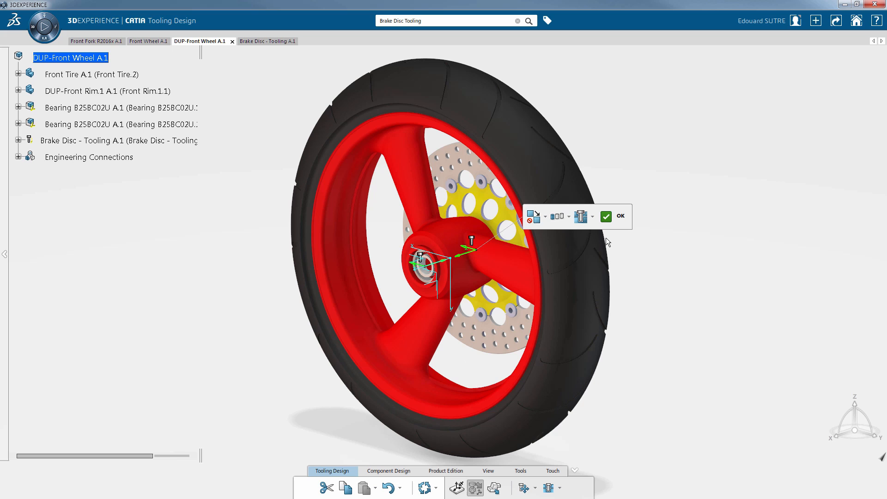
left_click(569, 216)
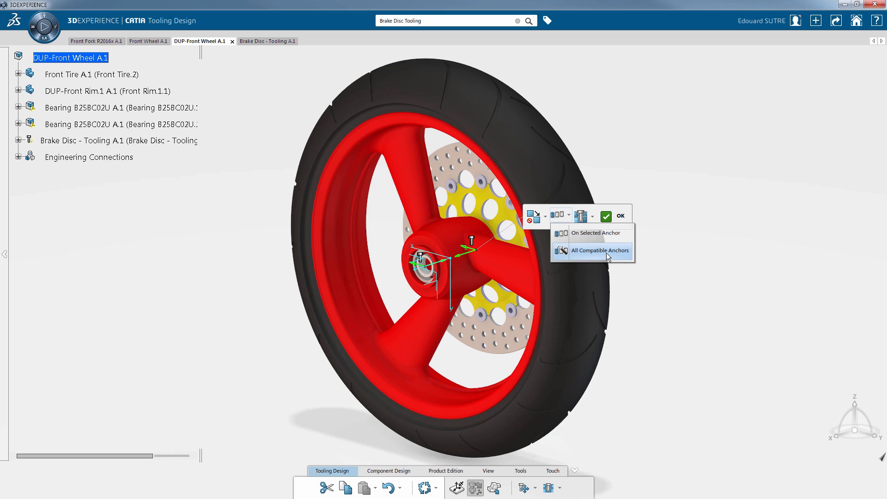
left_click(600, 251)
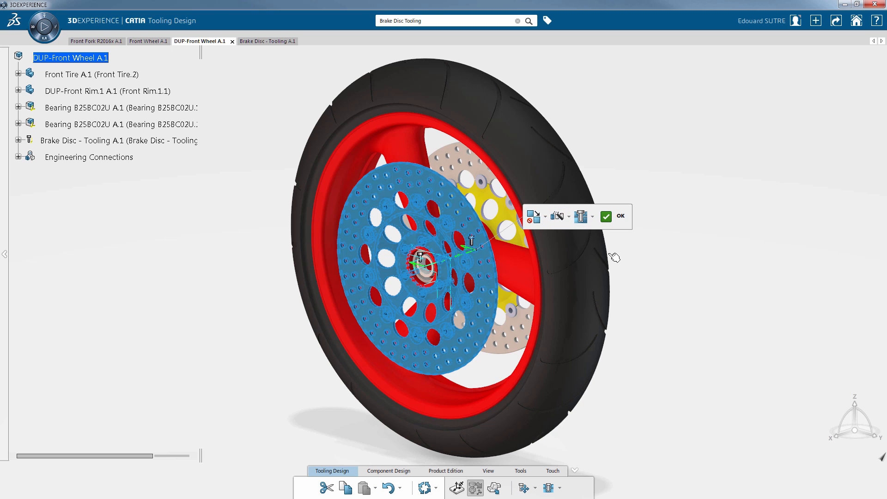
left_click(607, 217)
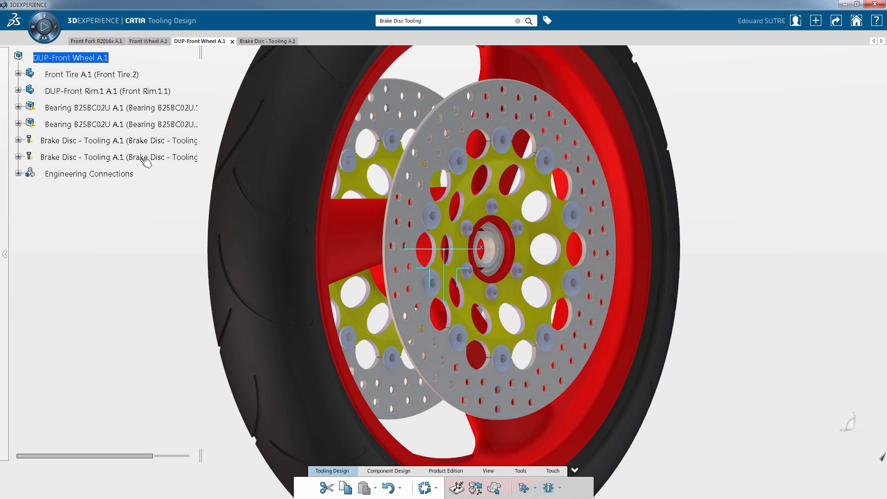
left_click(113, 157)
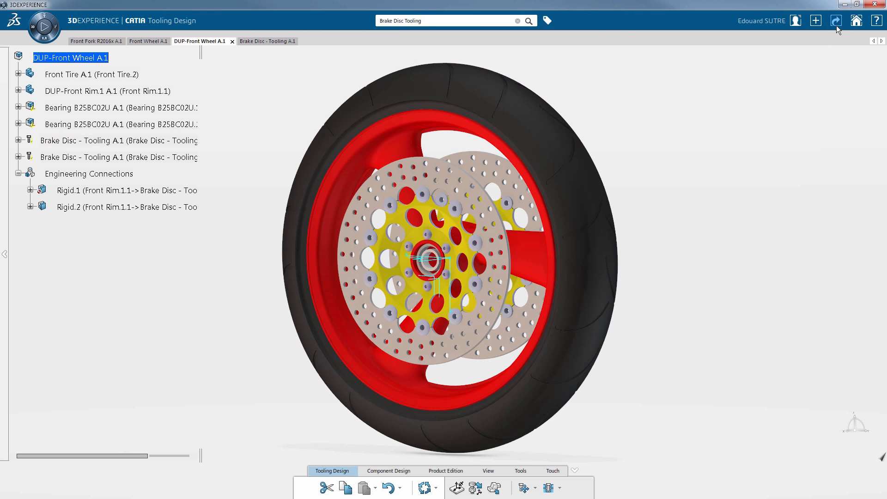
Choose Save with Options to review which assembly objects are new or modified.
left_click(837, 20)
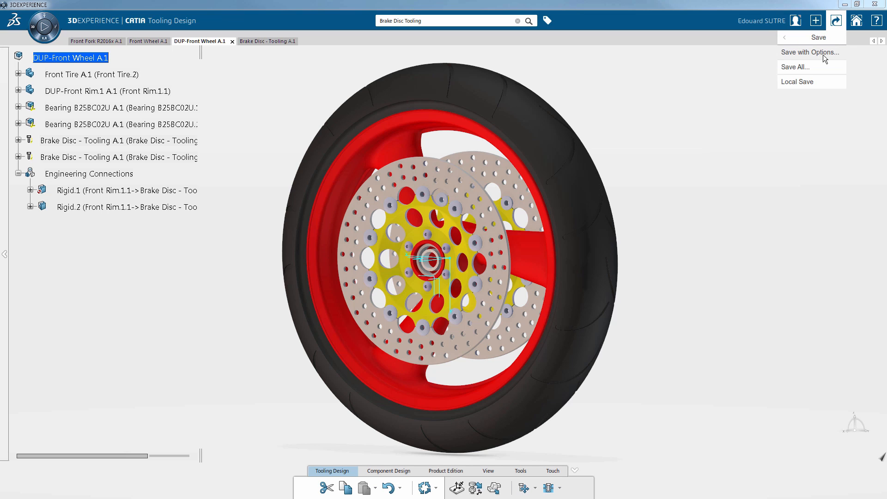
left_click(810, 51)
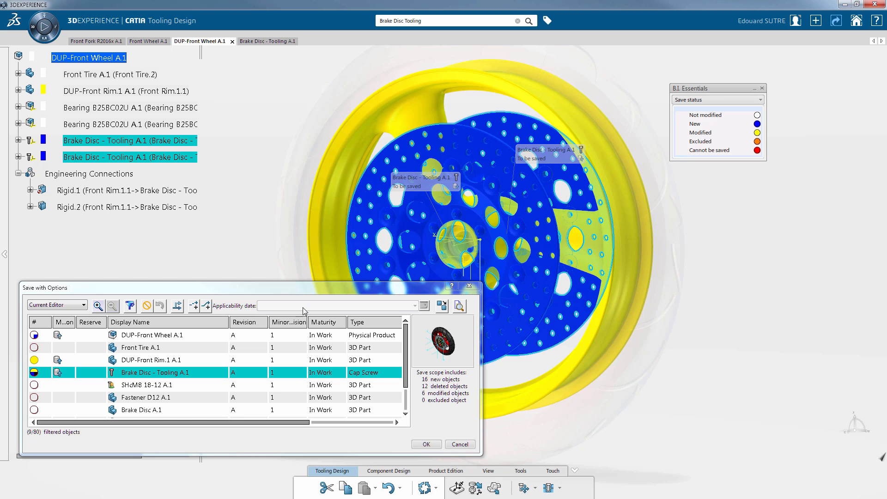
Change DUP-Front Wheel's maturity, keeping the ToFreeze transition.
left_click(152, 335)
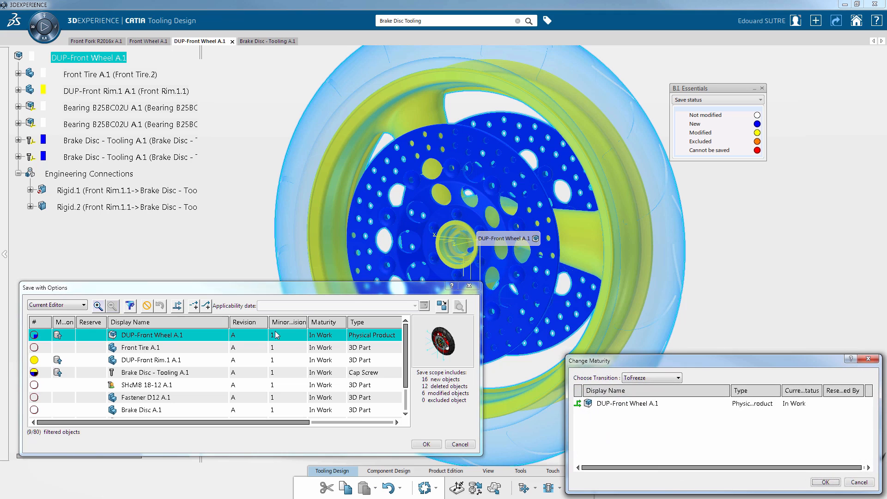
left_click(678, 378)
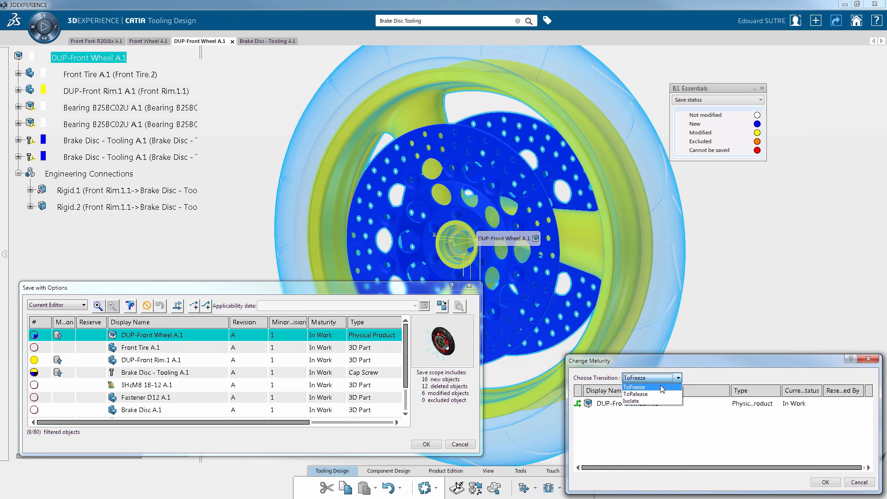
left_click(635, 386)
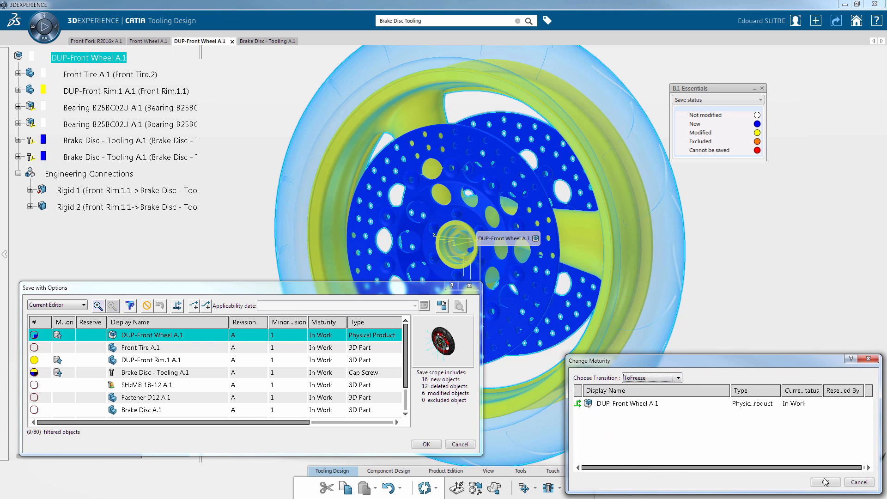
left_click(824, 482)
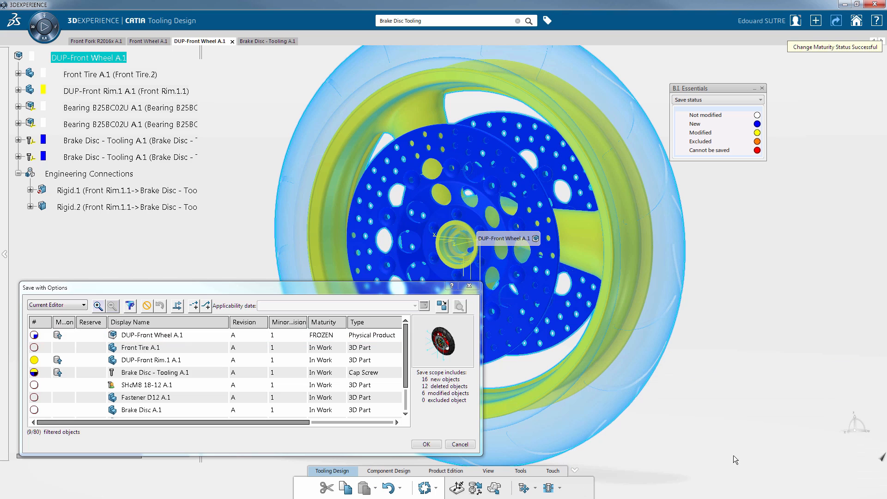
Save the frozen wheel assembly so it becomes DUP-Front Wheel B.1.
left_click(151, 335)
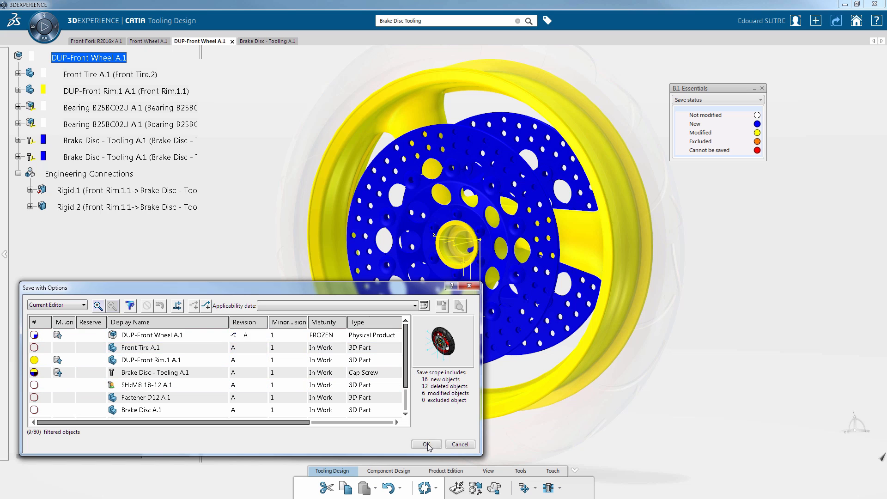
left_click(425, 445)
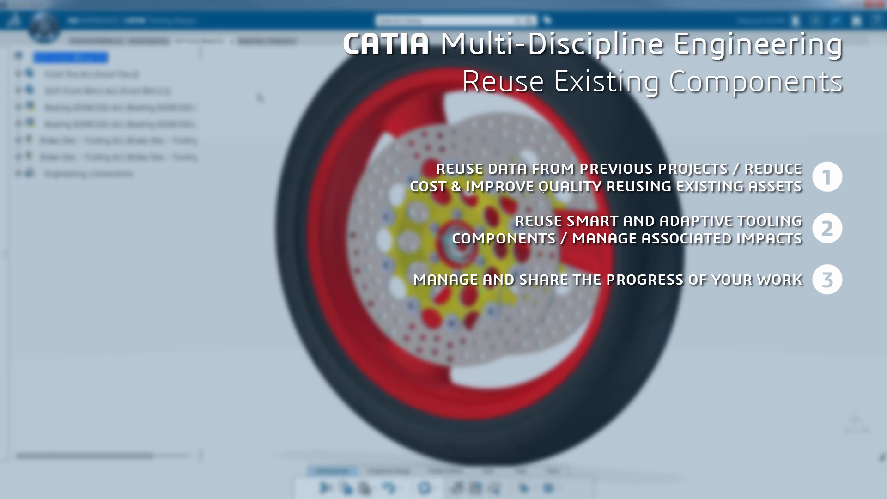
right_click(67, 58)
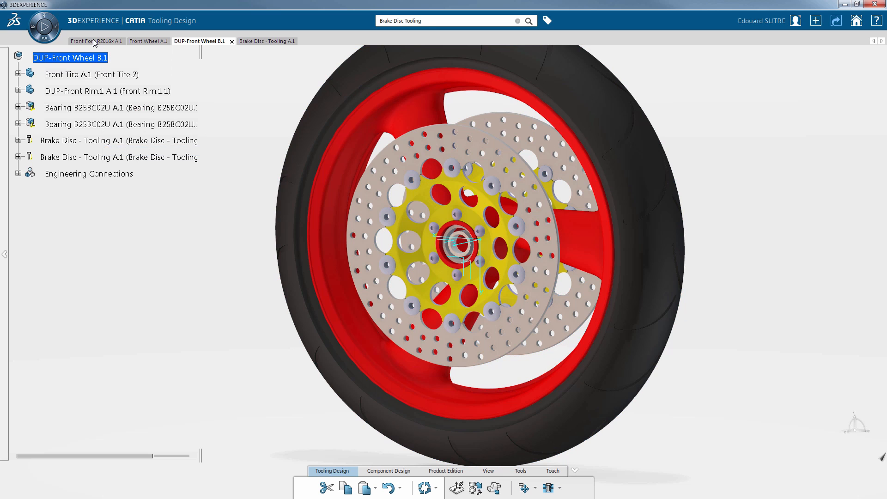
Bring DUP-Front Wheel B.1 into the Front Fork R2016x assembly and set it down beside the fork.
left_click(96, 41)
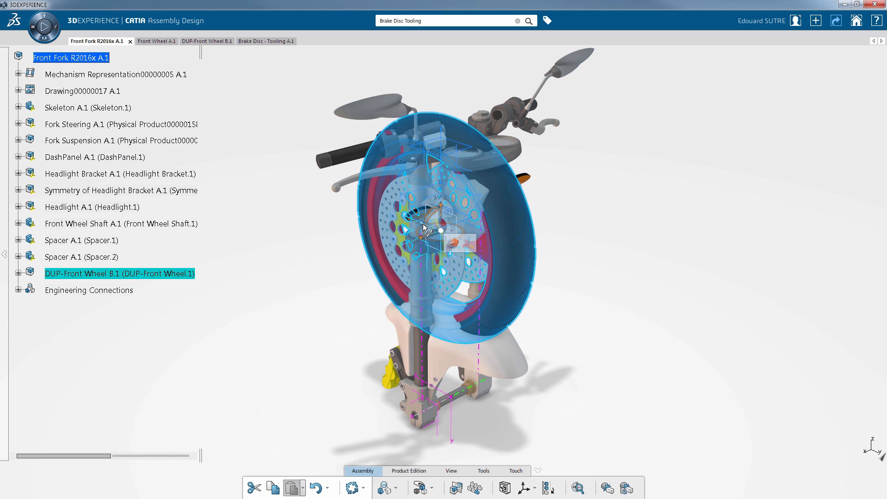
left_click_drag(424, 229, 597, 291)
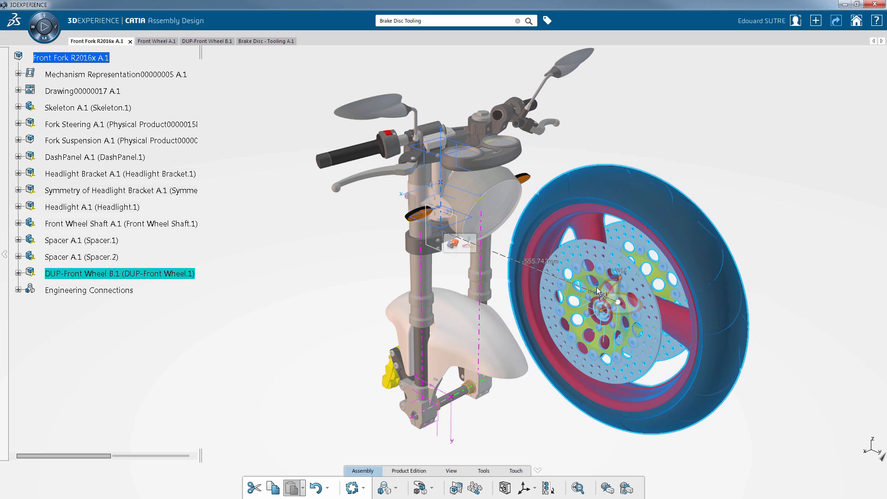
left_click_drag(600, 291, 642, 365)
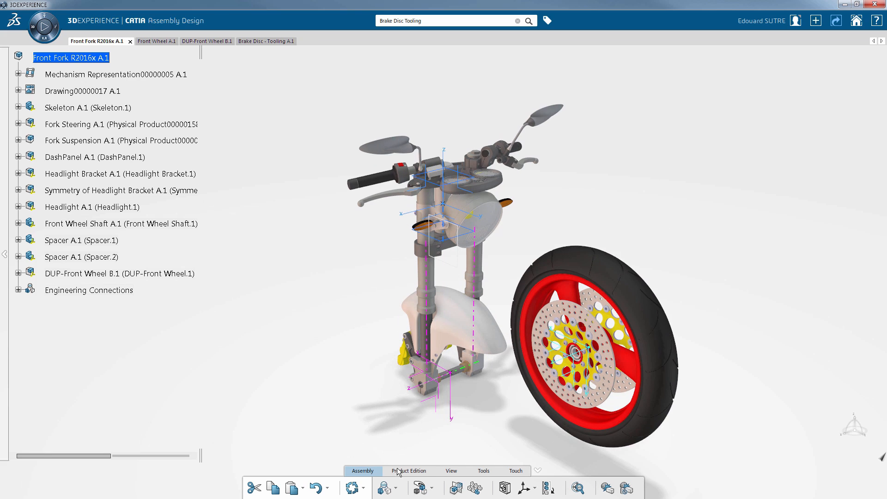
Create a revolute engineering connection between the wheel and fork axis systems, declining the no-clash specification.
left_click(381, 488)
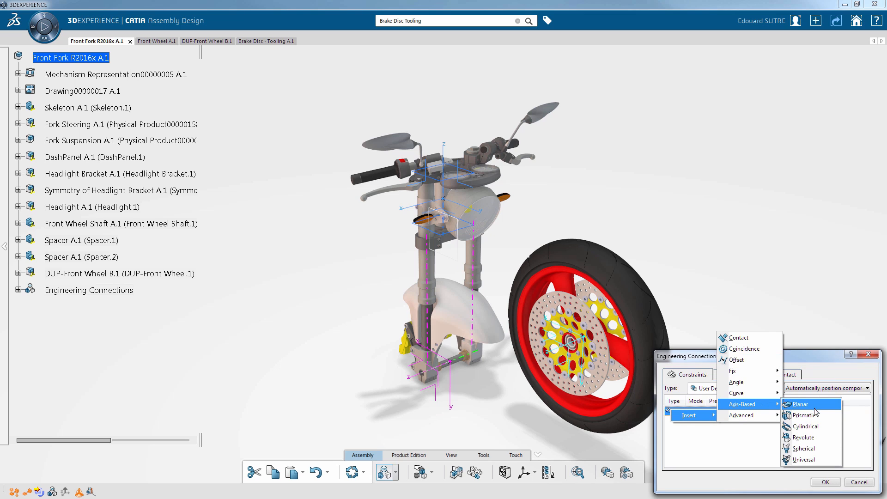
left_click(802, 438)
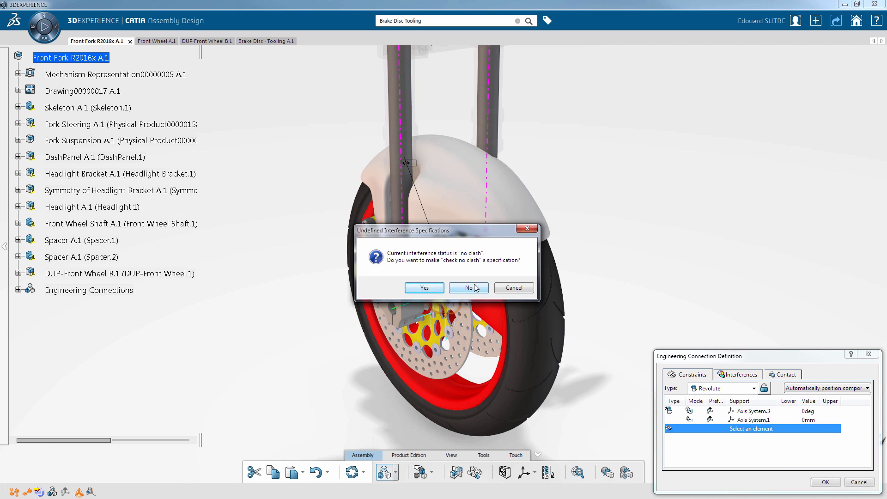
left_click(468, 288)
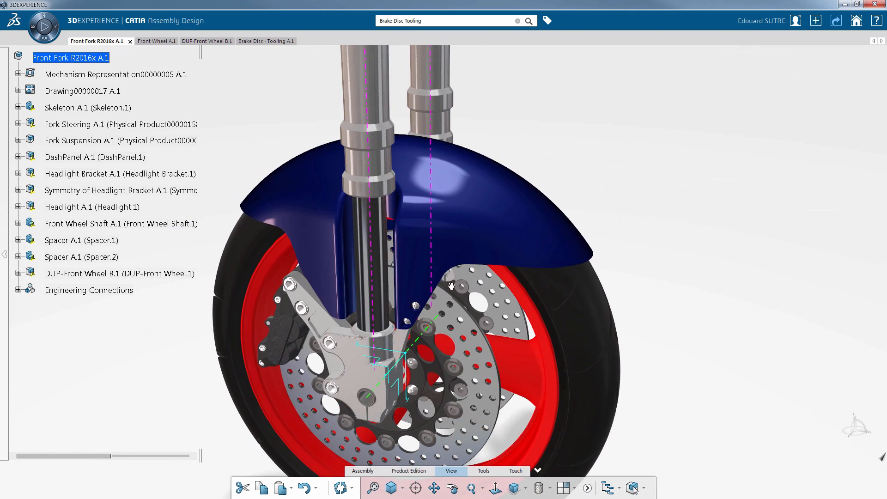
Apply a chrome metal material to the wheel rim in place of its red finish and inspect it.
left_click(483, 470)
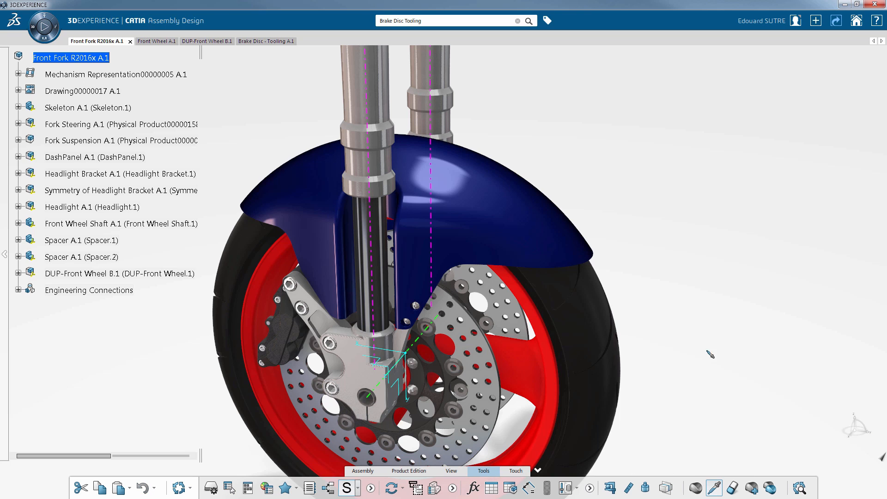
mouse_move(410, 154)
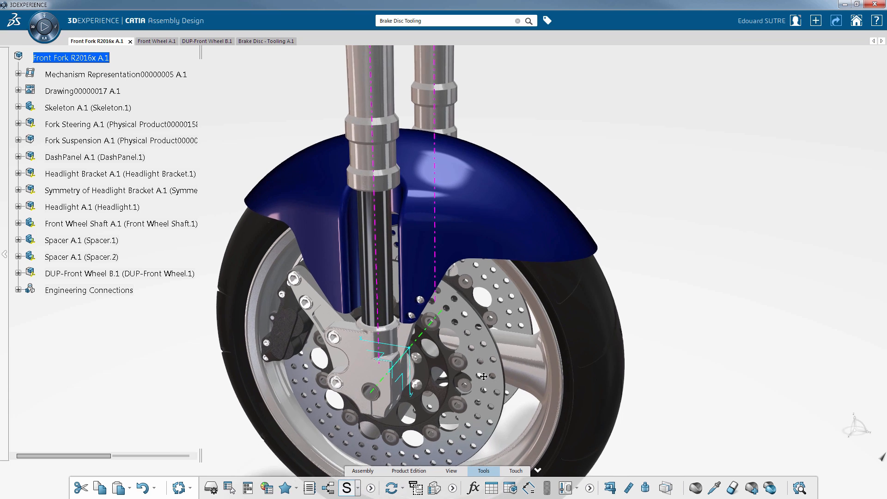
left_click_drag(483, 375, 488, 314)
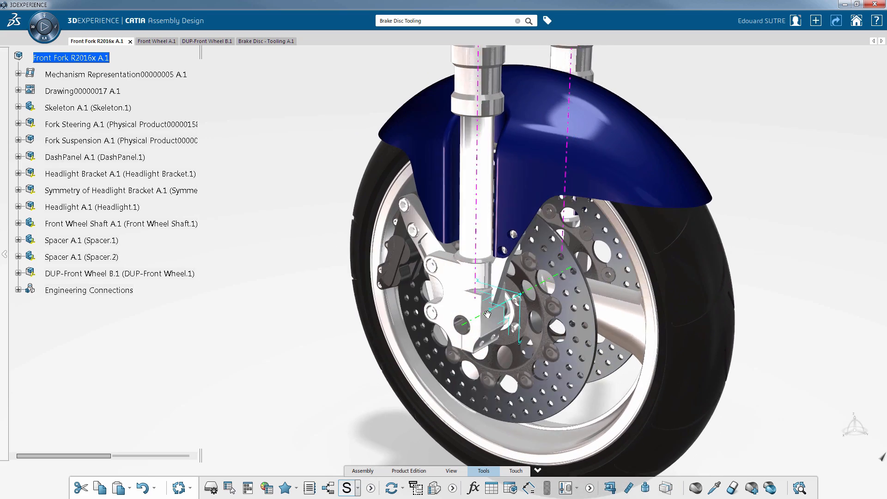
left_click_drag(488, 314, 475, 277)
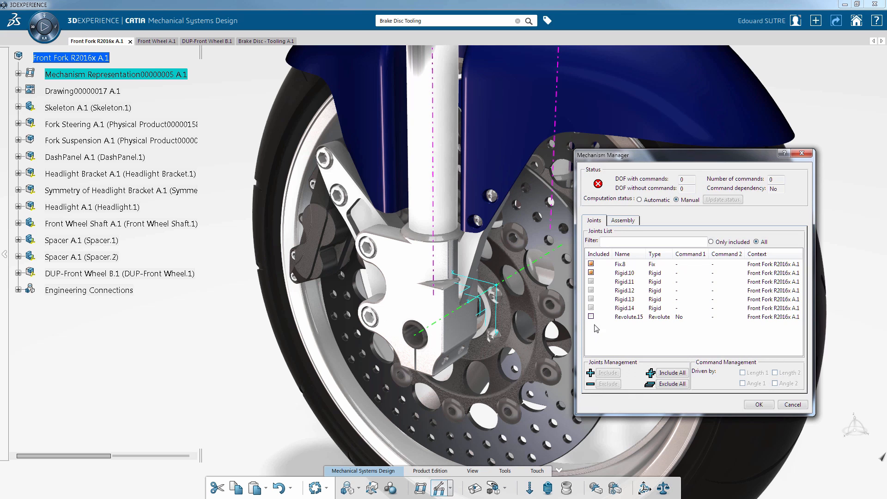
Include Revolute.15 in the mechanism, driven by Angle 1, confirming the mechanism is valid.
left_click(629, 316)
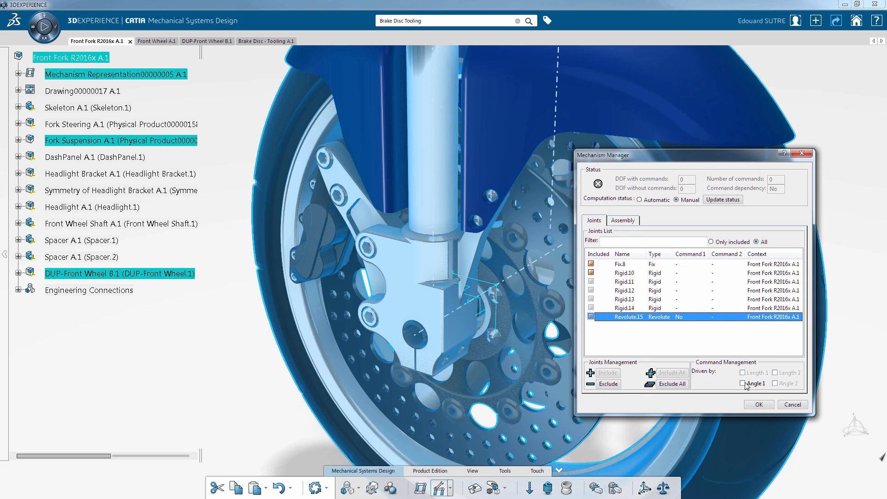
left_click(744, 383)
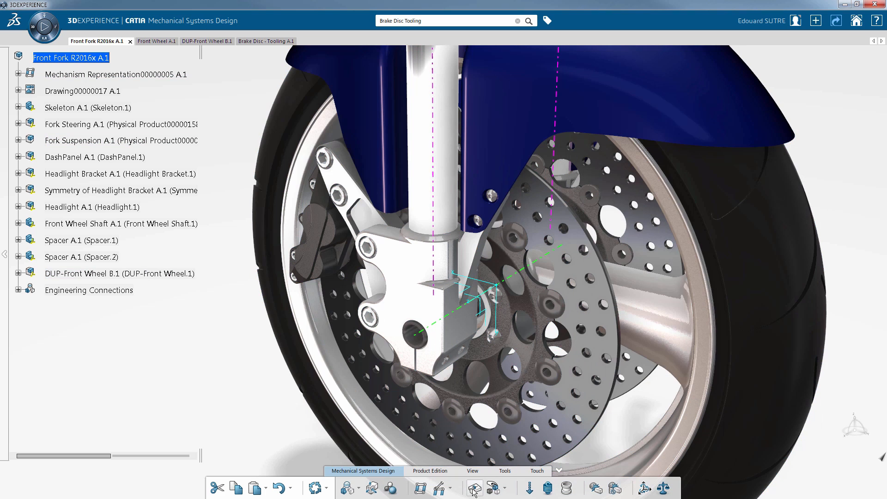
left_click(475, 489)
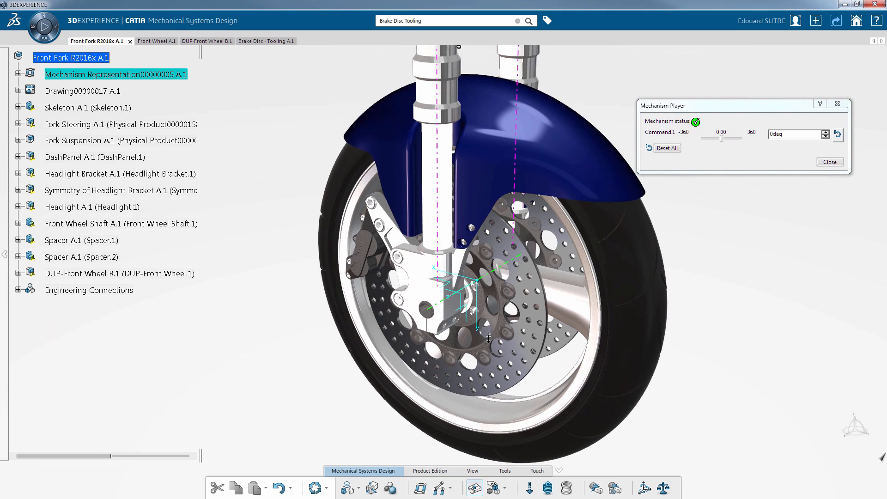
Drive Command.1 to about -148 degrees and back to spin the front wheel both ways.
left_click_drag(721, 139, 709, 139)
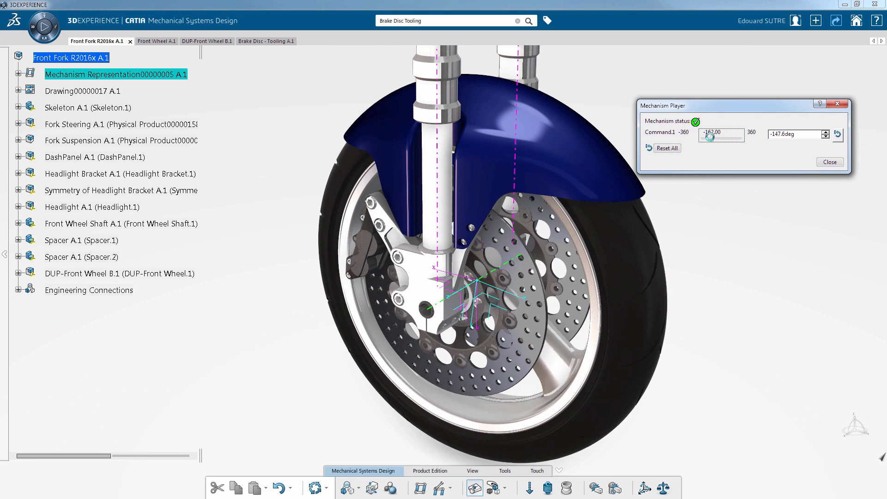
left_click_drag(711, 138, 733, 138)
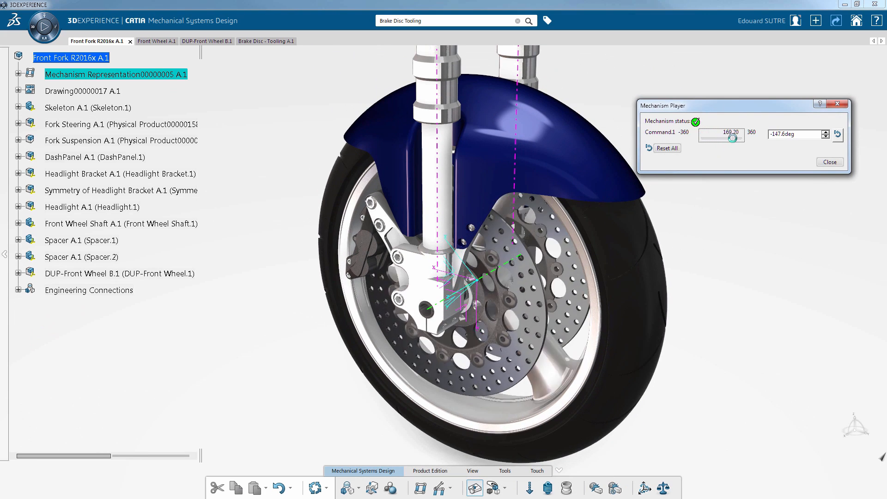